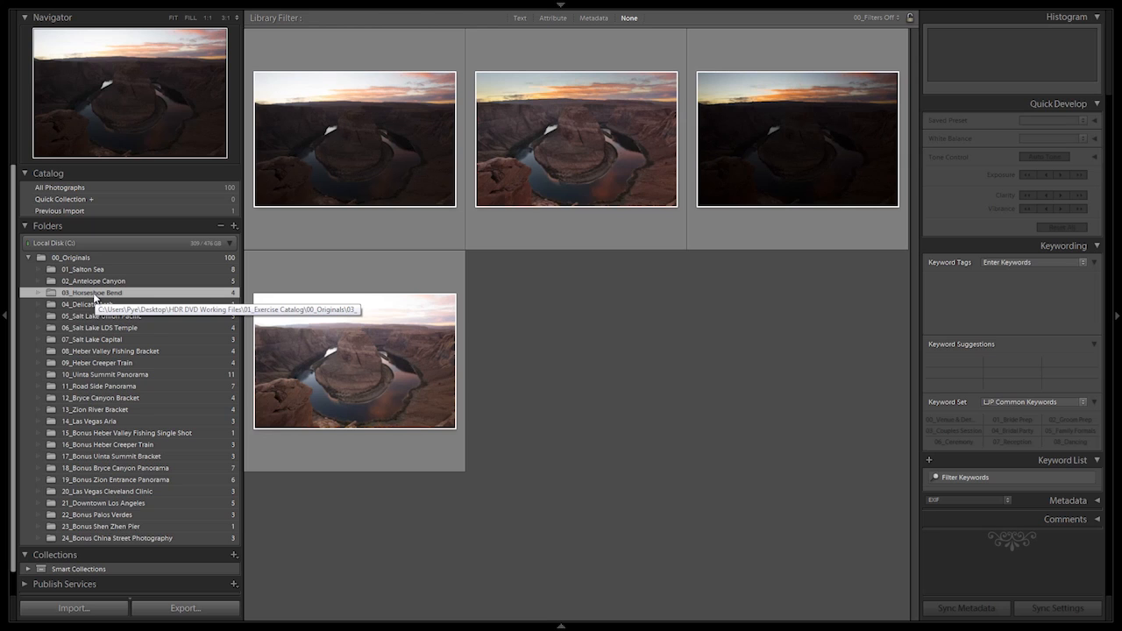
mouse_move(550, 320)
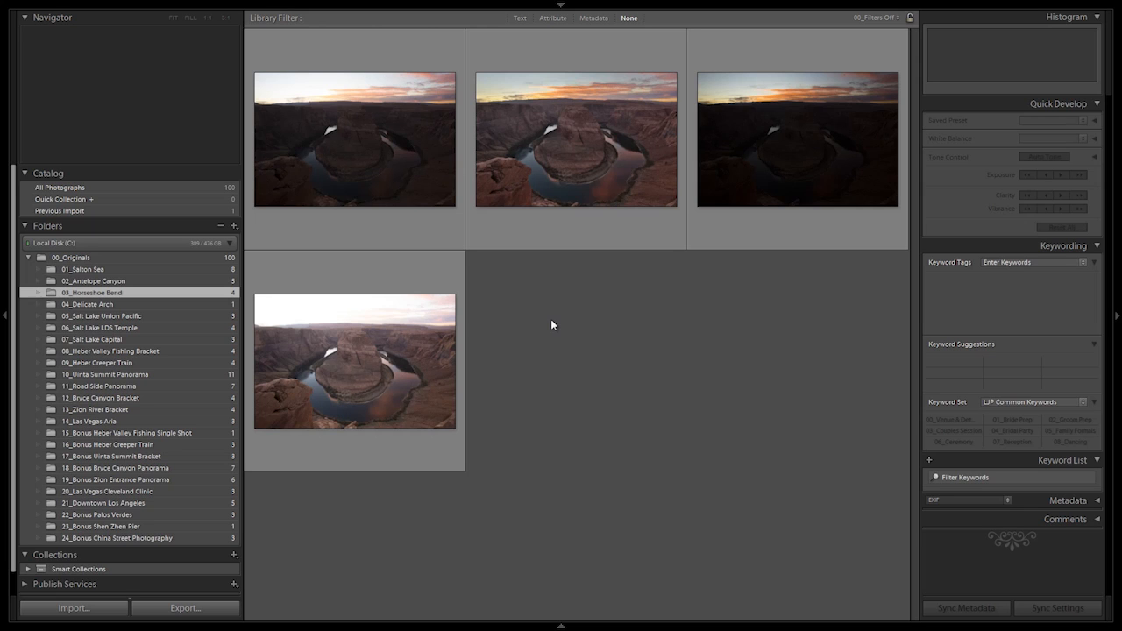
mouse_move(543, 349)
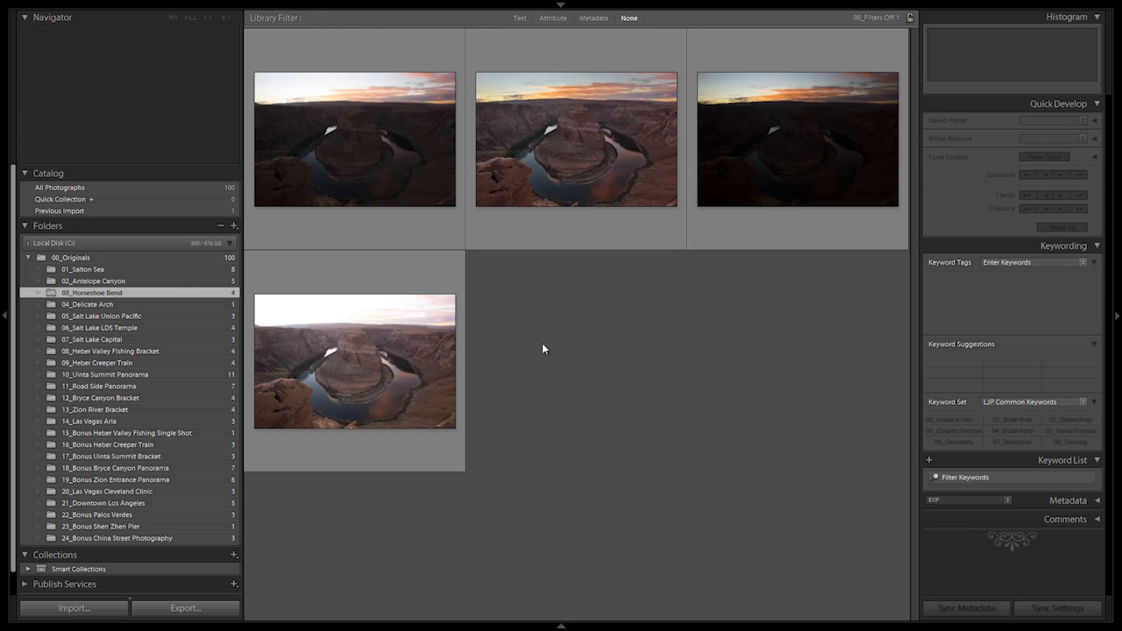
mouse_move(557, 310)
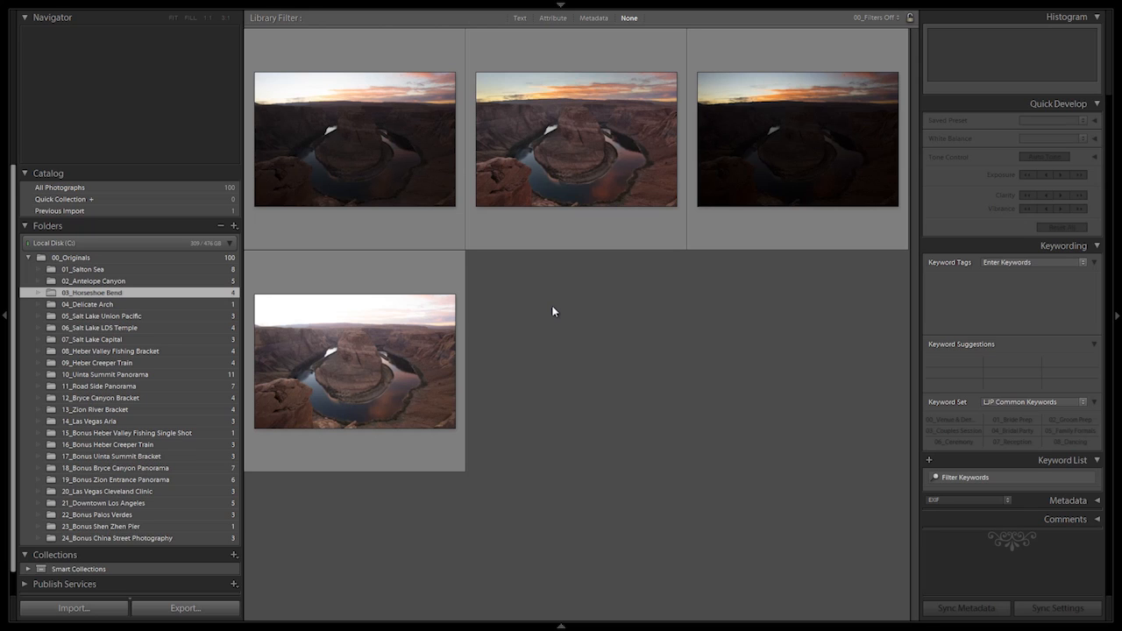
mouse_move(572, 304)
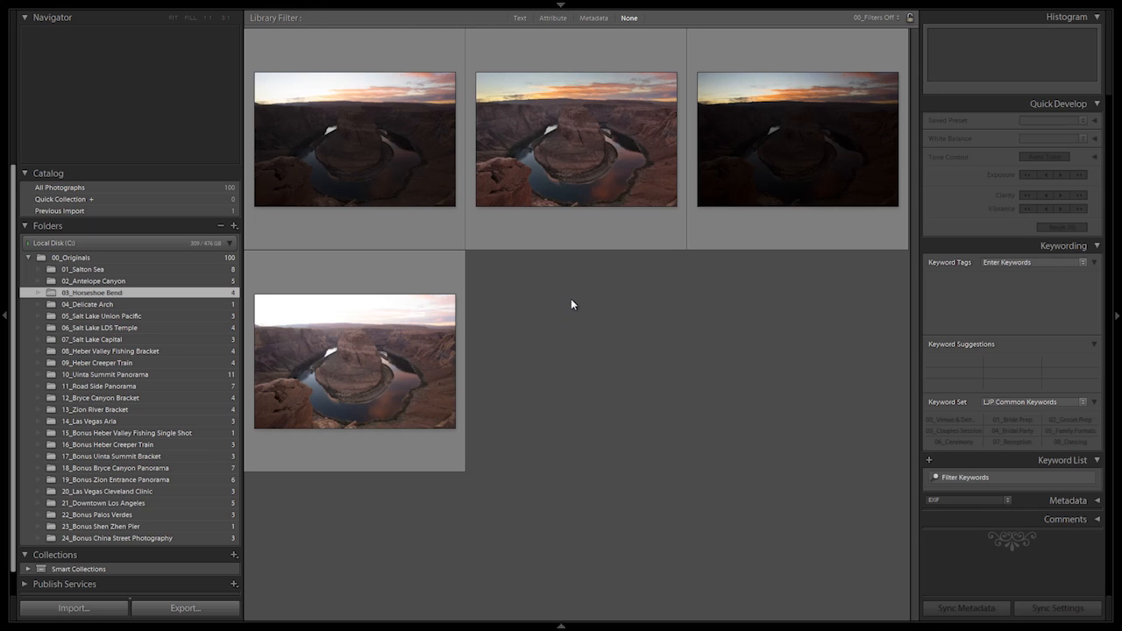
mouse_move(520, 310)
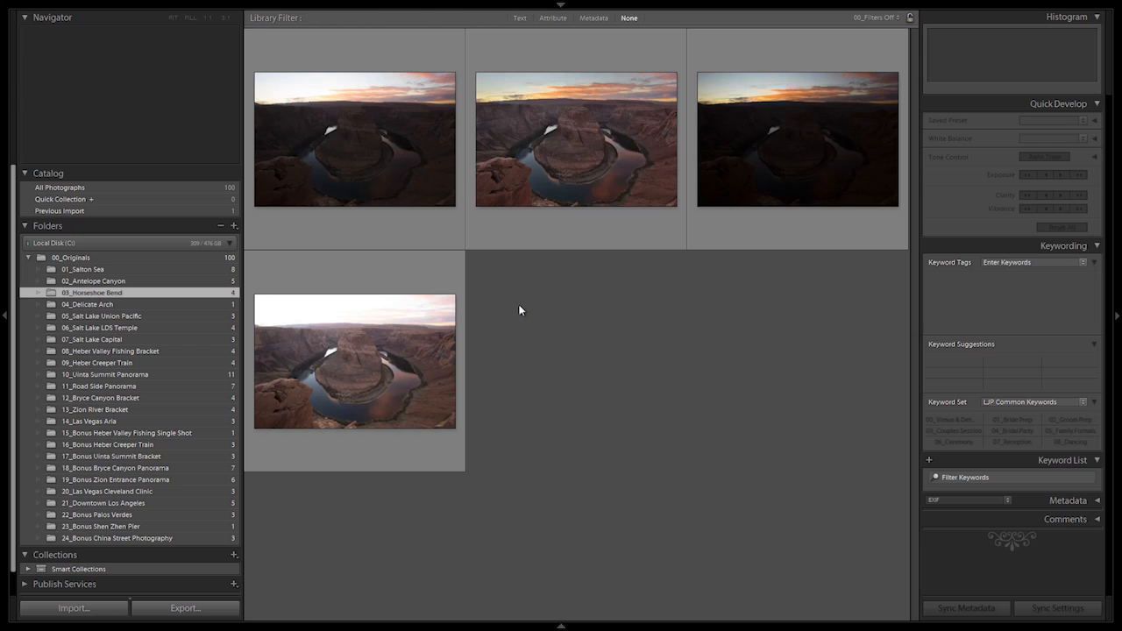
mouse_move(625, 131)
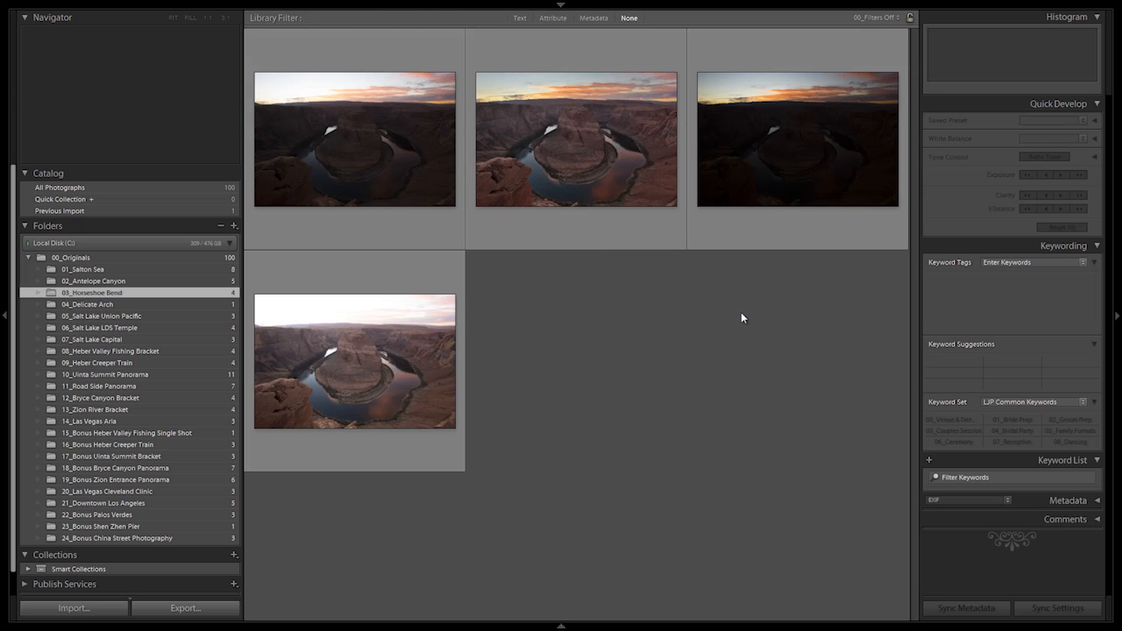
mouse_move(675, 337)
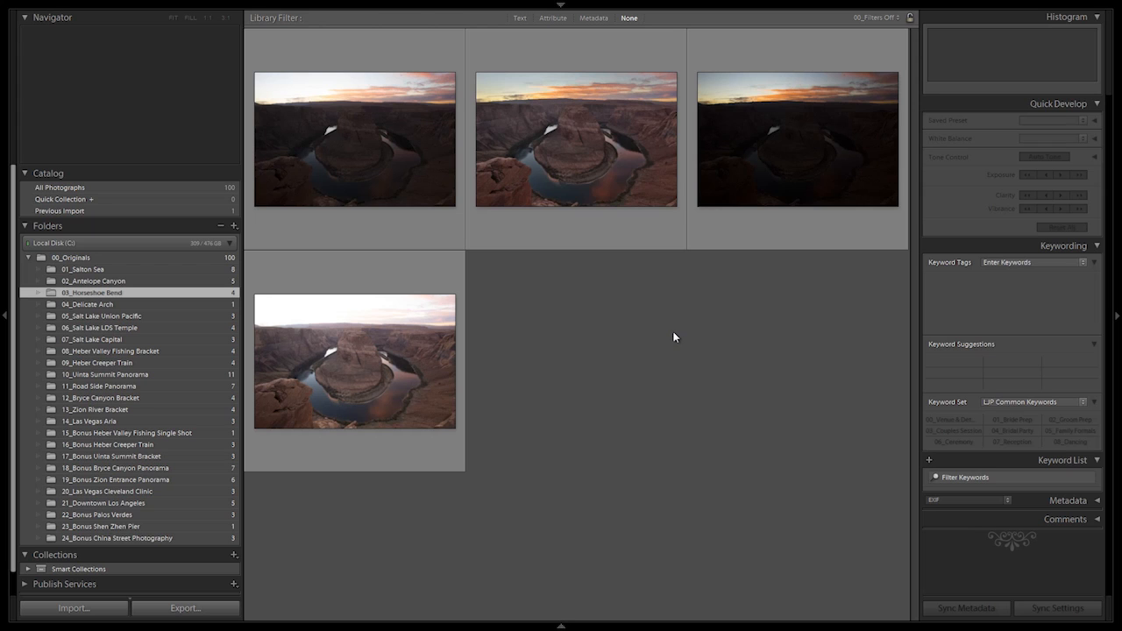
mouse_move(647, 248)
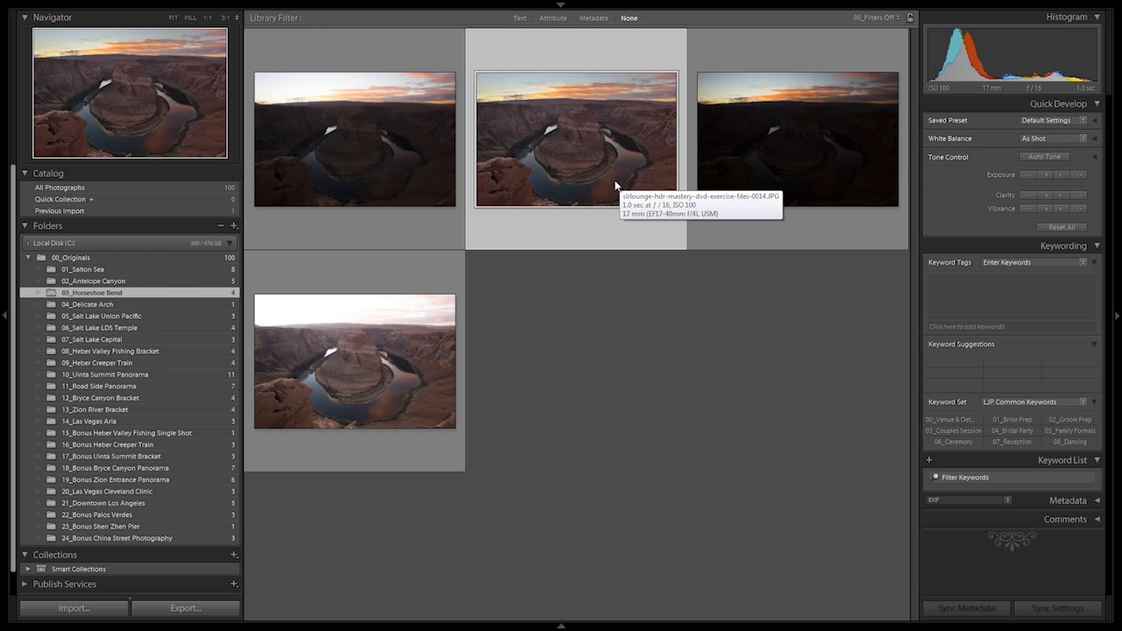
mouse_move(612, 205)
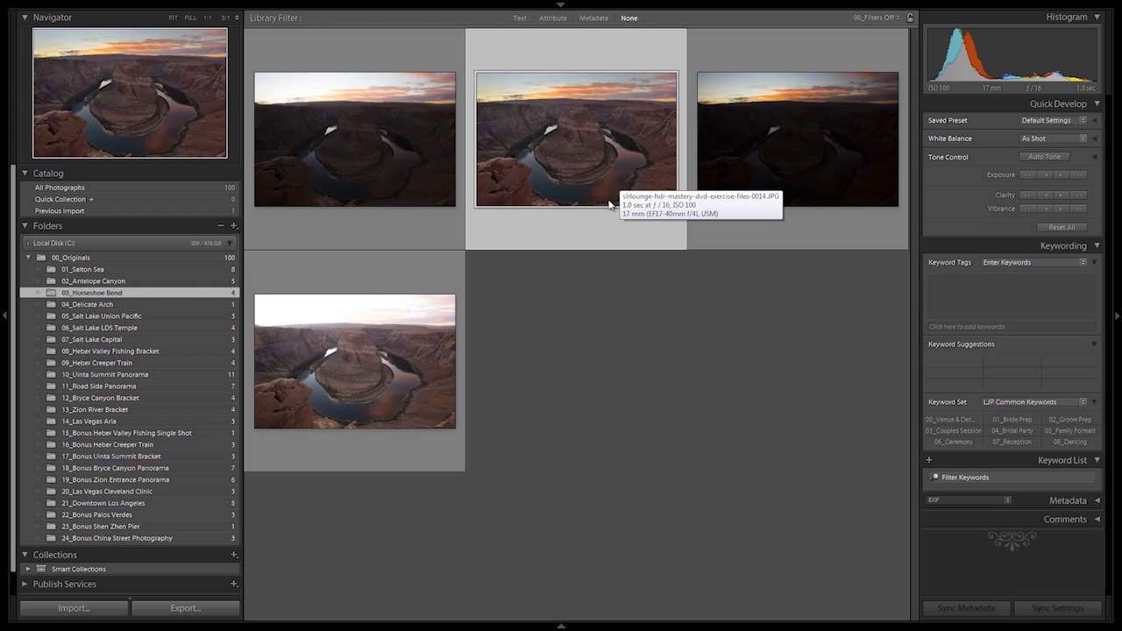
mouse_move(600, 269)
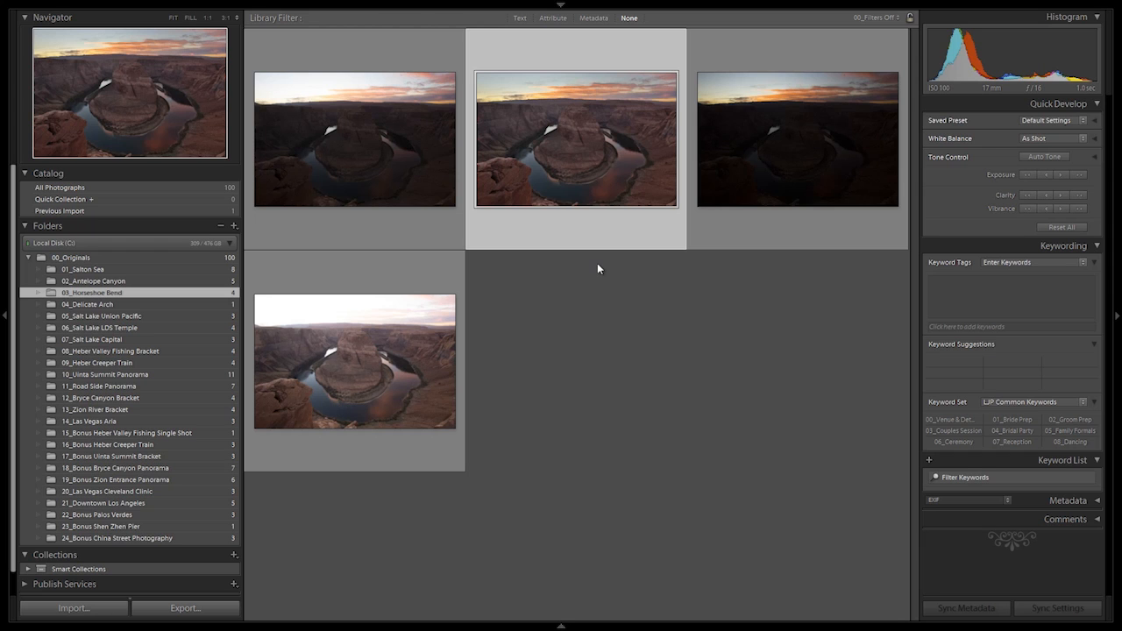
mouse_move(595, 243)
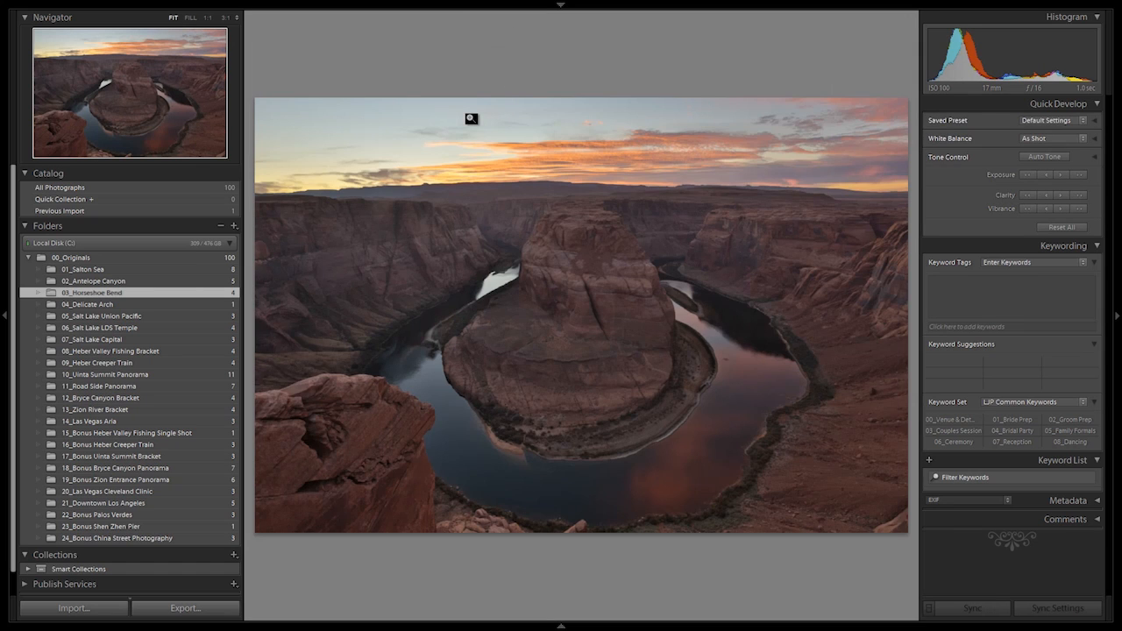
mouse_move(439, 159)
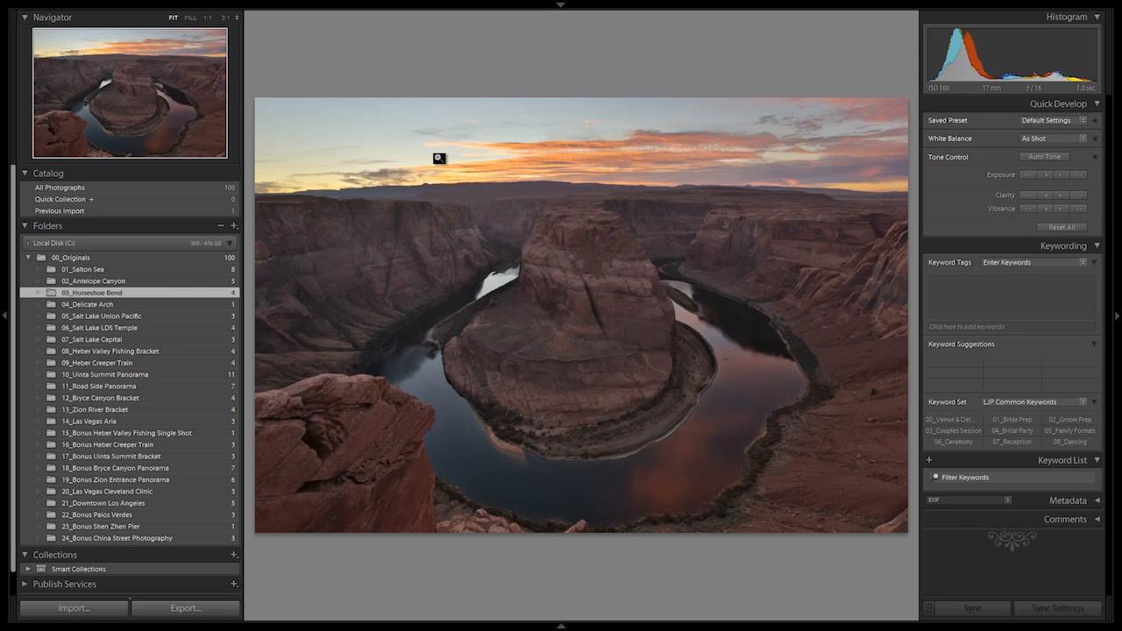
mouse_move(441, 182)
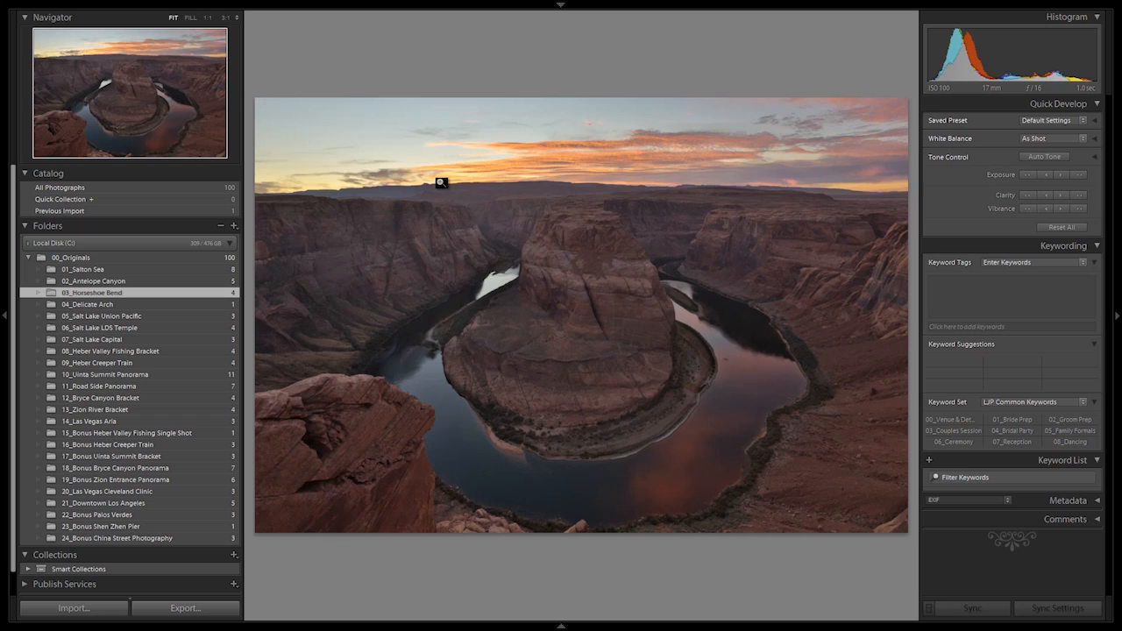
mouse_move(440, 196)
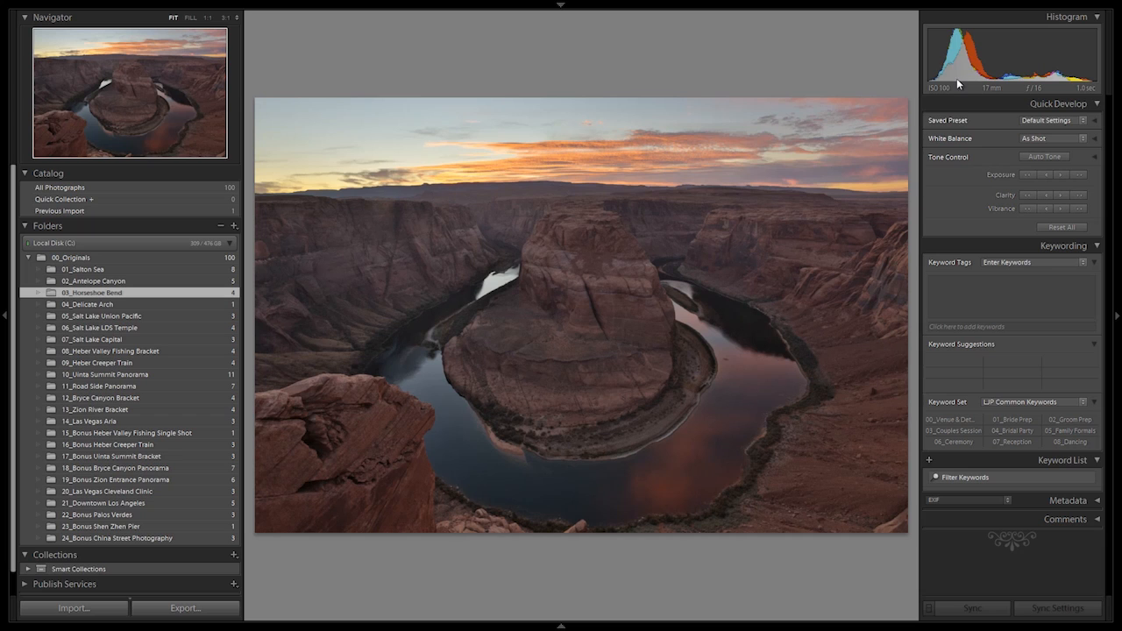
mouse_move(938, 85)
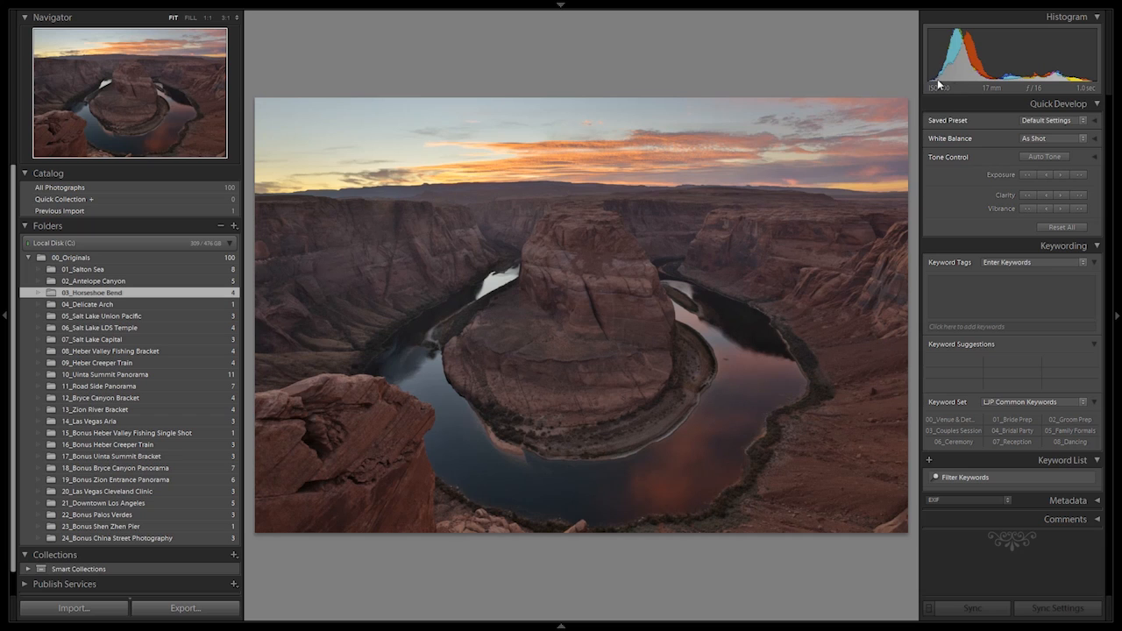
mouse_move(1096, 85)
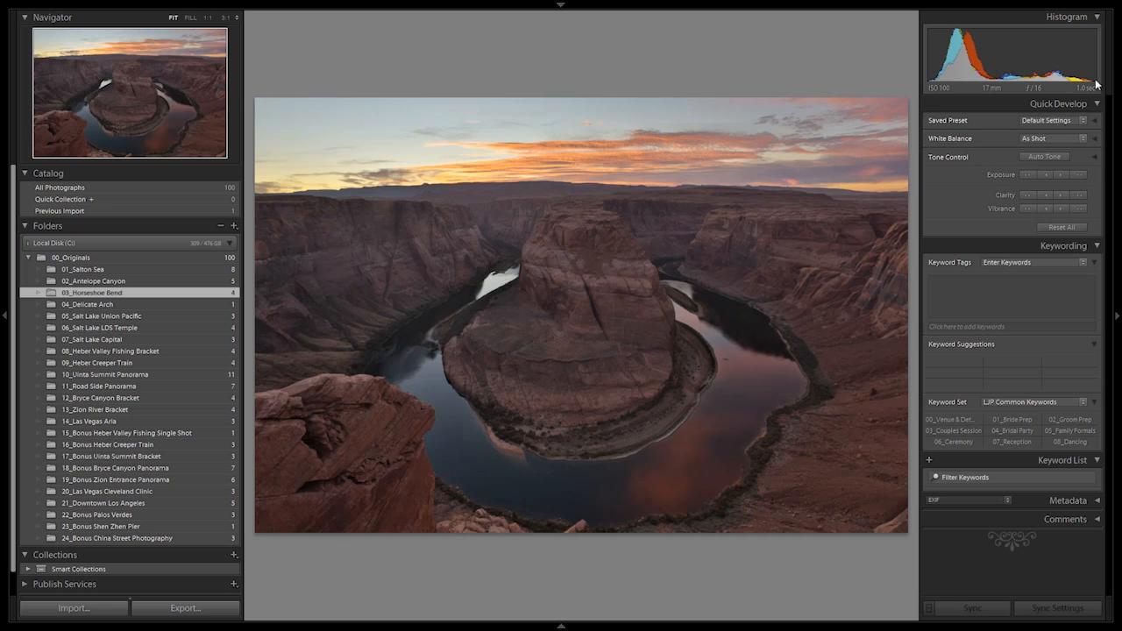
mouse_move(776, 78)
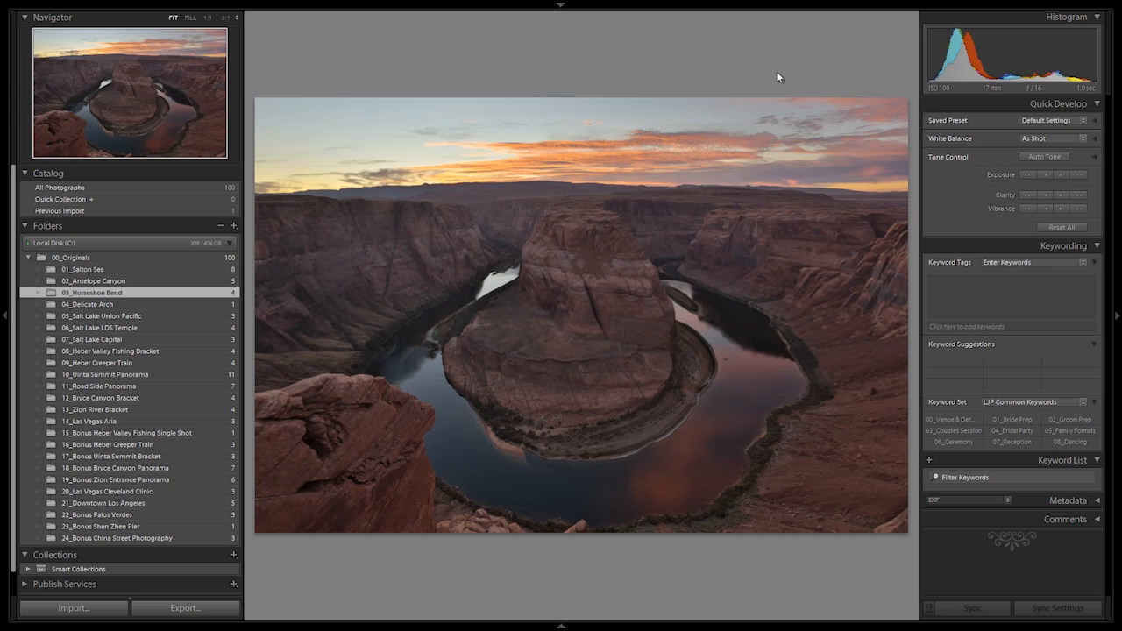
mouse_move(577, 145)
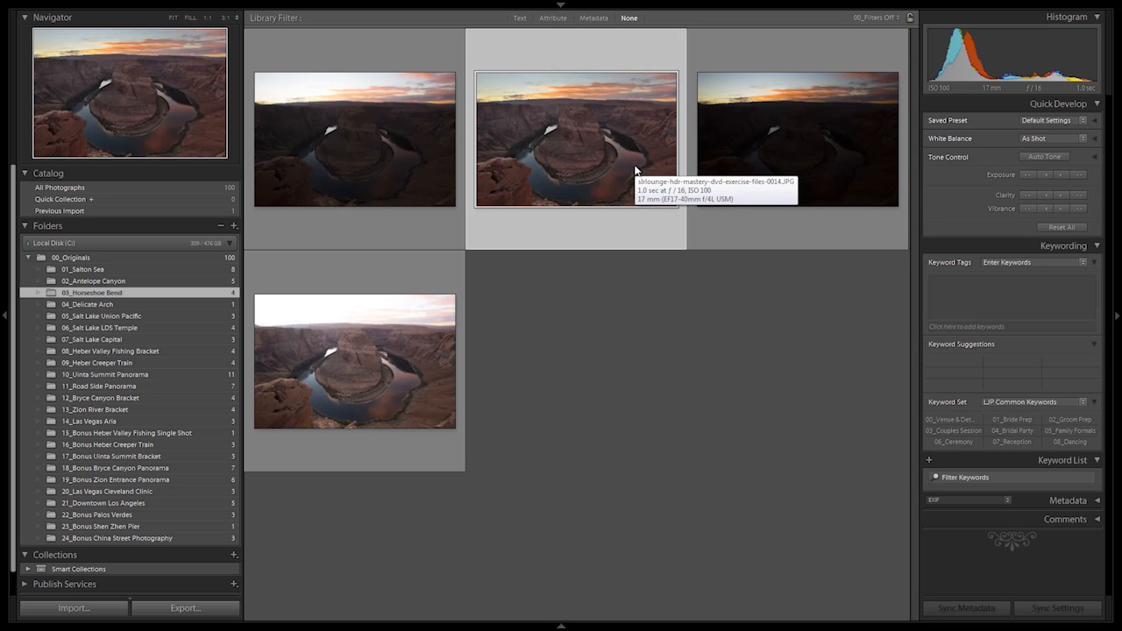
Clear the grid selection, then select the first Horseshoe Bend exposure (ISO 100, 17 mm, f/16).
left_click(573, 324)
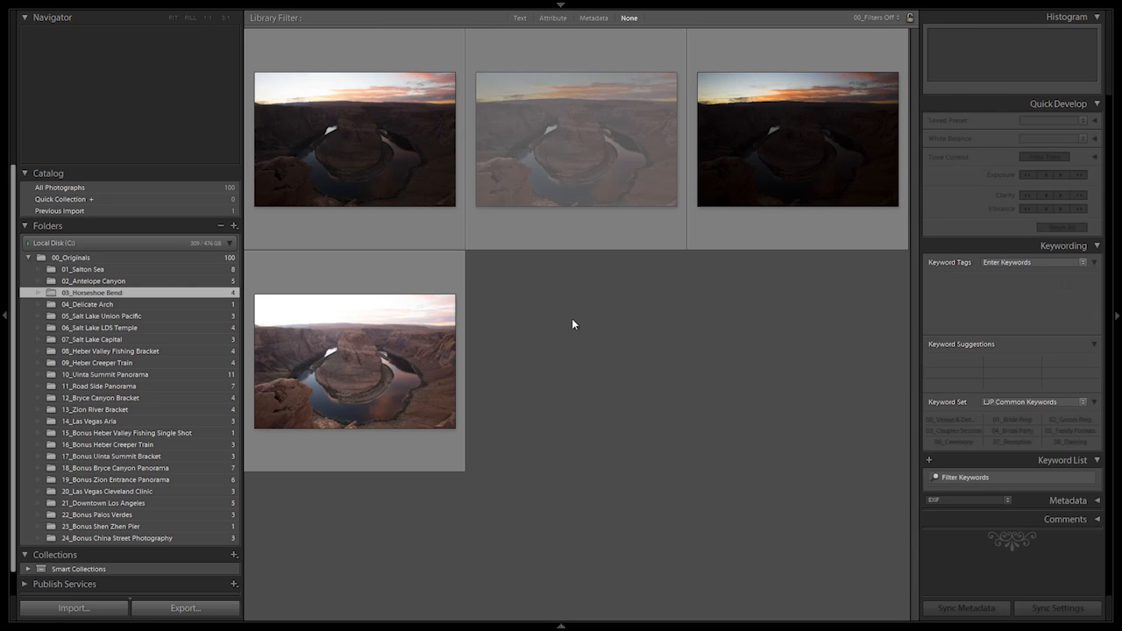
left_click(797, 139)
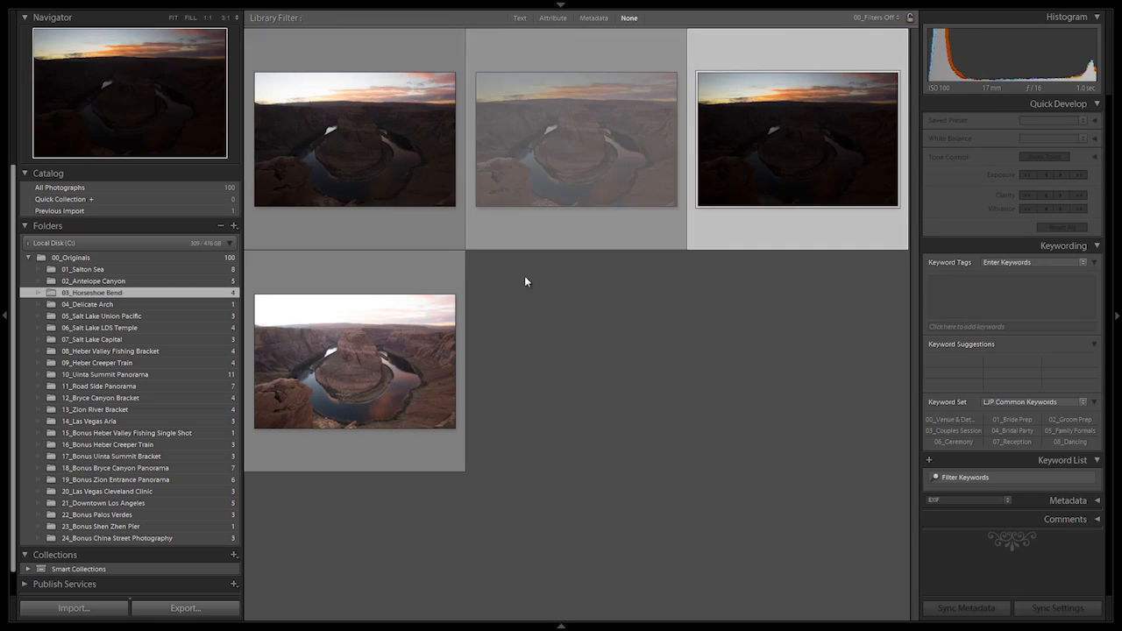
left_click(354, 140)
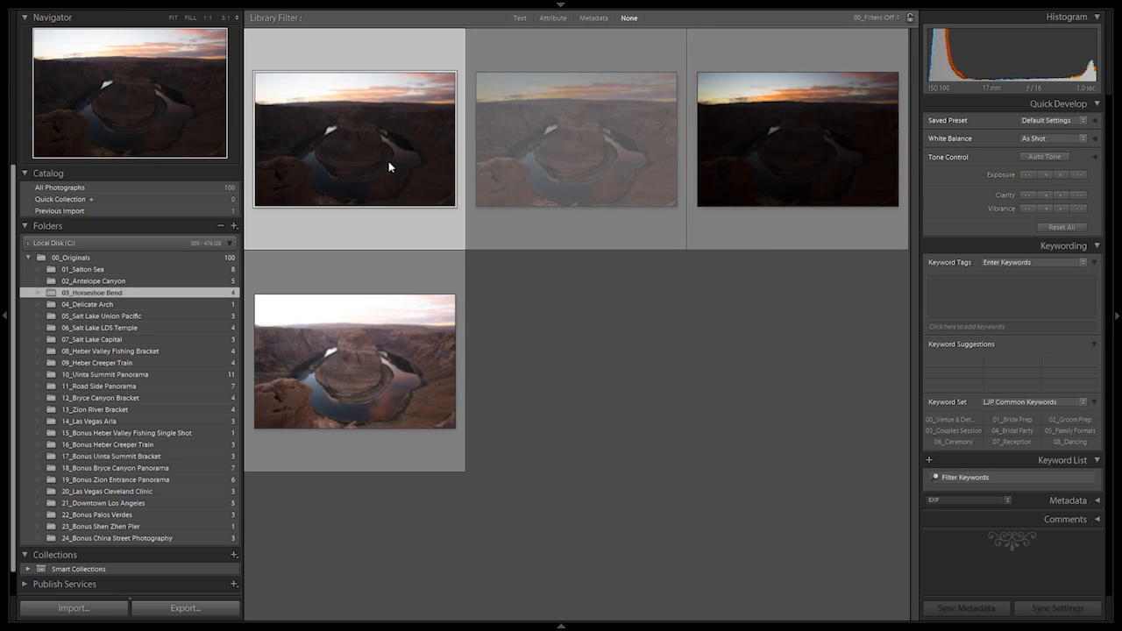
Open the first Horseshoe Bend exposure (1.0 sec, f/16, ISO 100) in Loupe view.
double_click(354, 141)
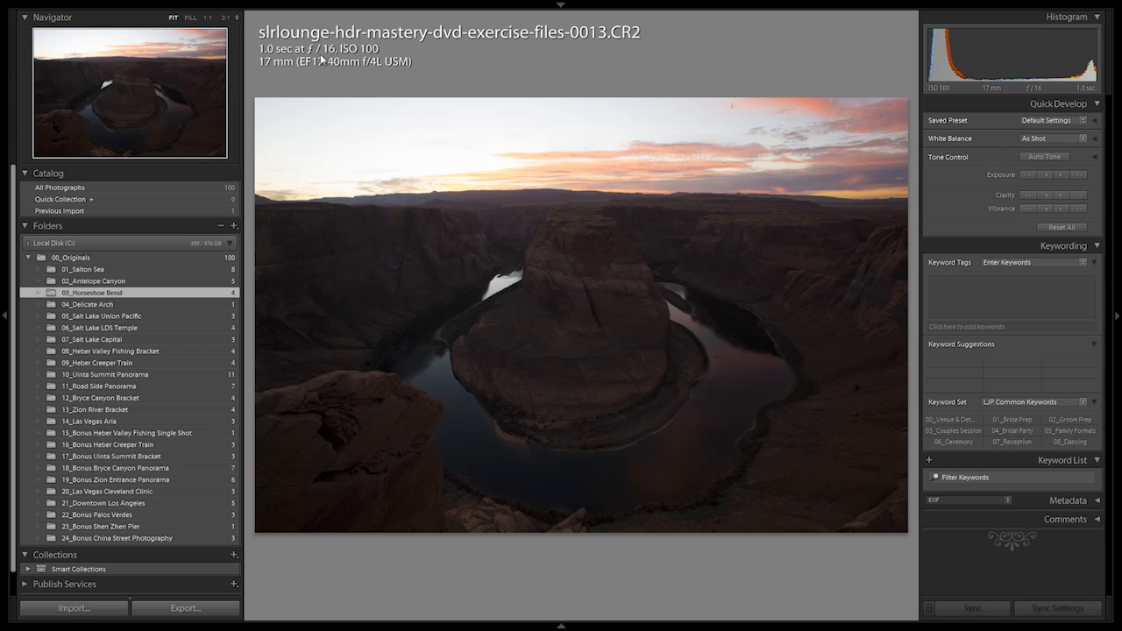
mouse_move(333, 76)
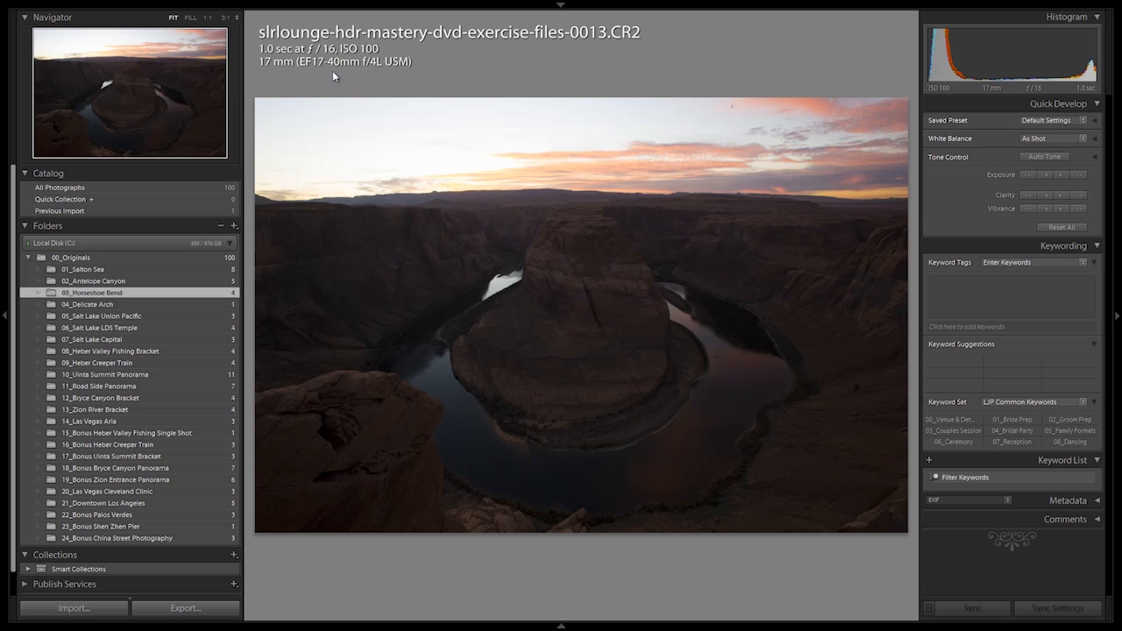
mouse_move(427, 76)
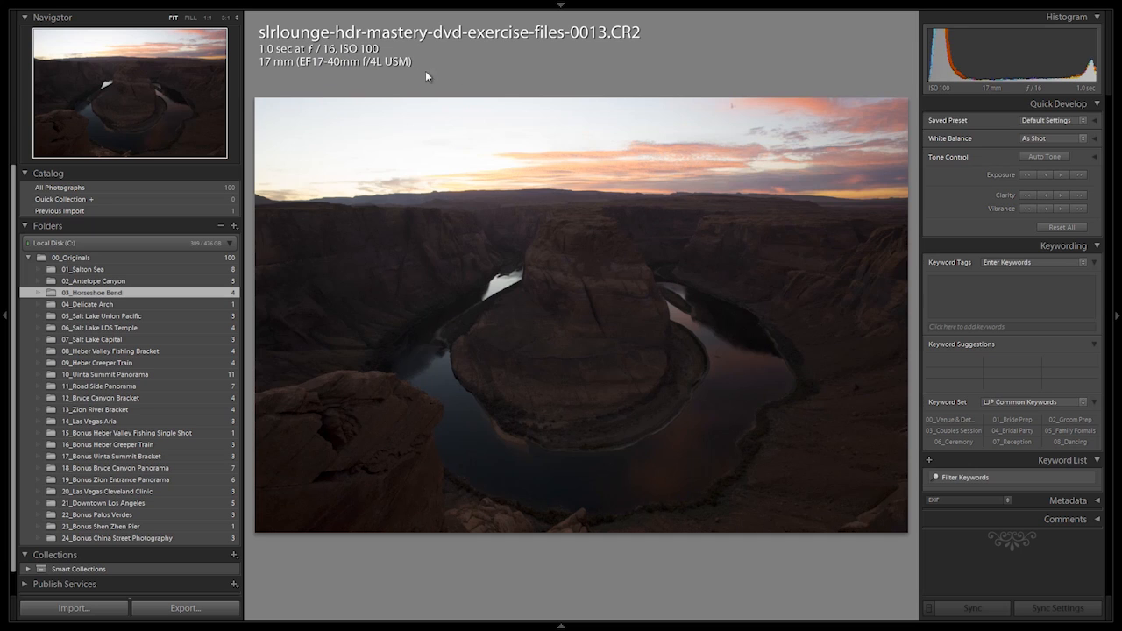
mouse_move(383, 72)
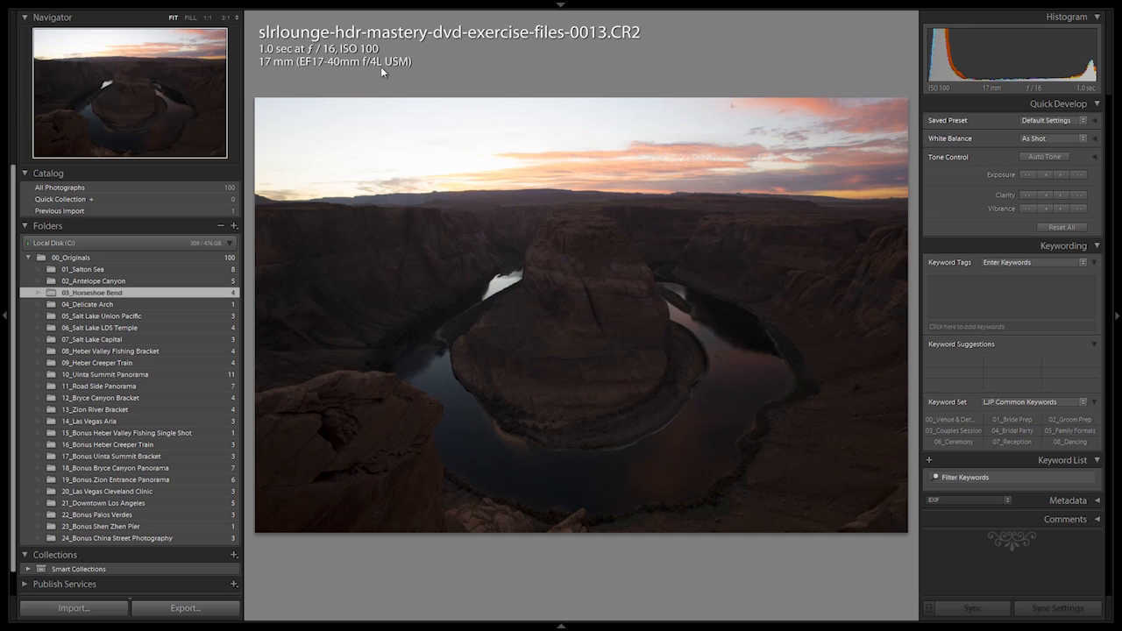
mouse_move(342, 57)
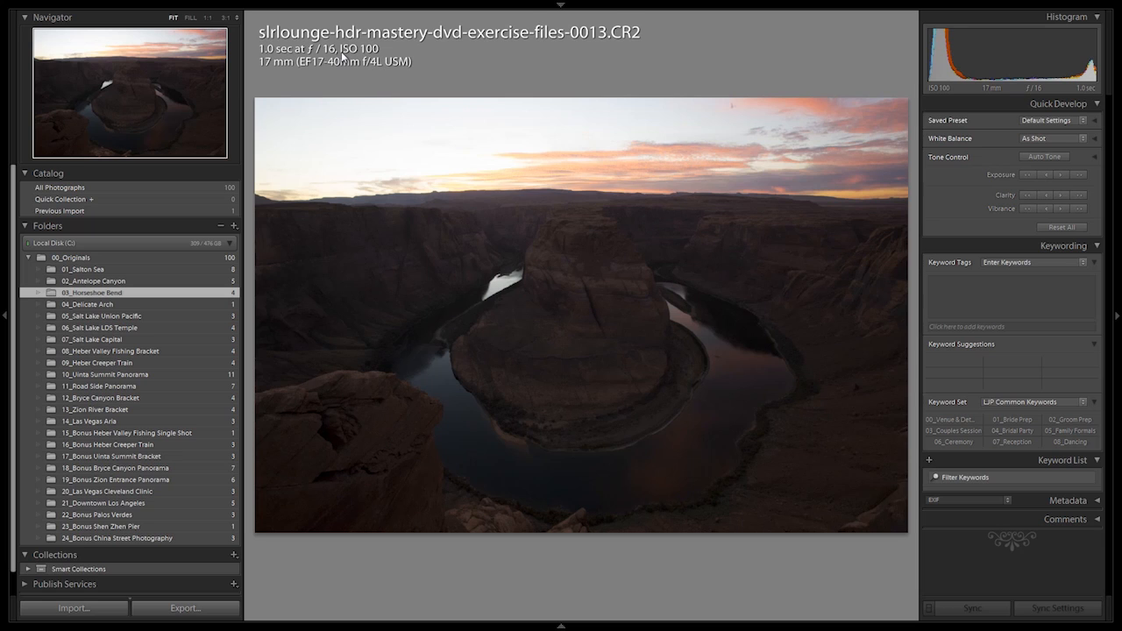
mouse_move(304, 89)
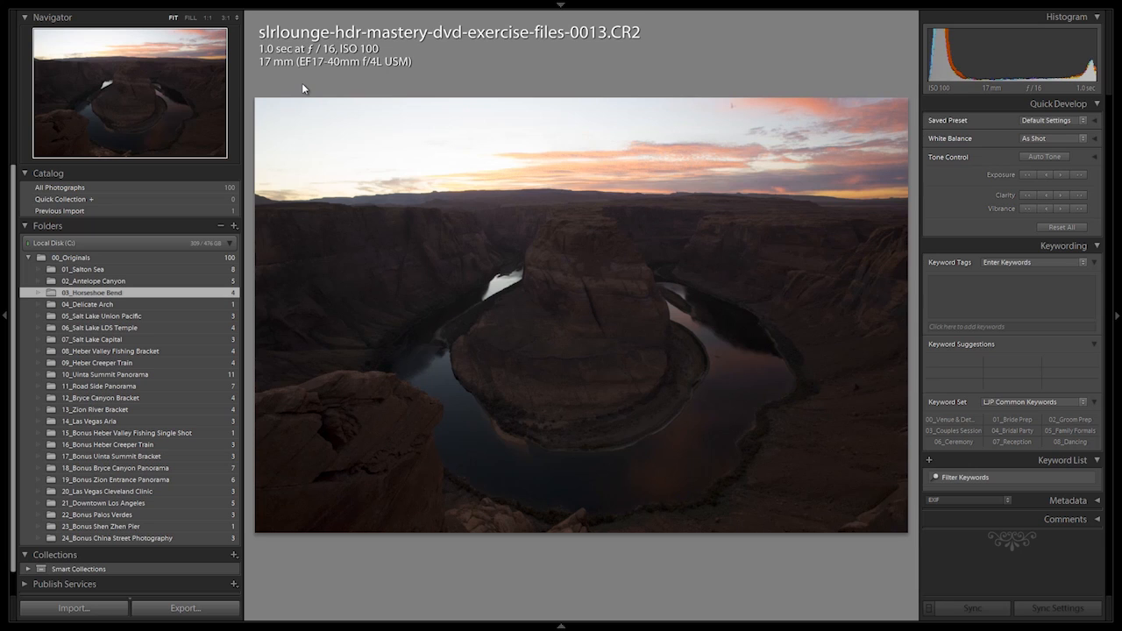
mouse_move(412, 94)
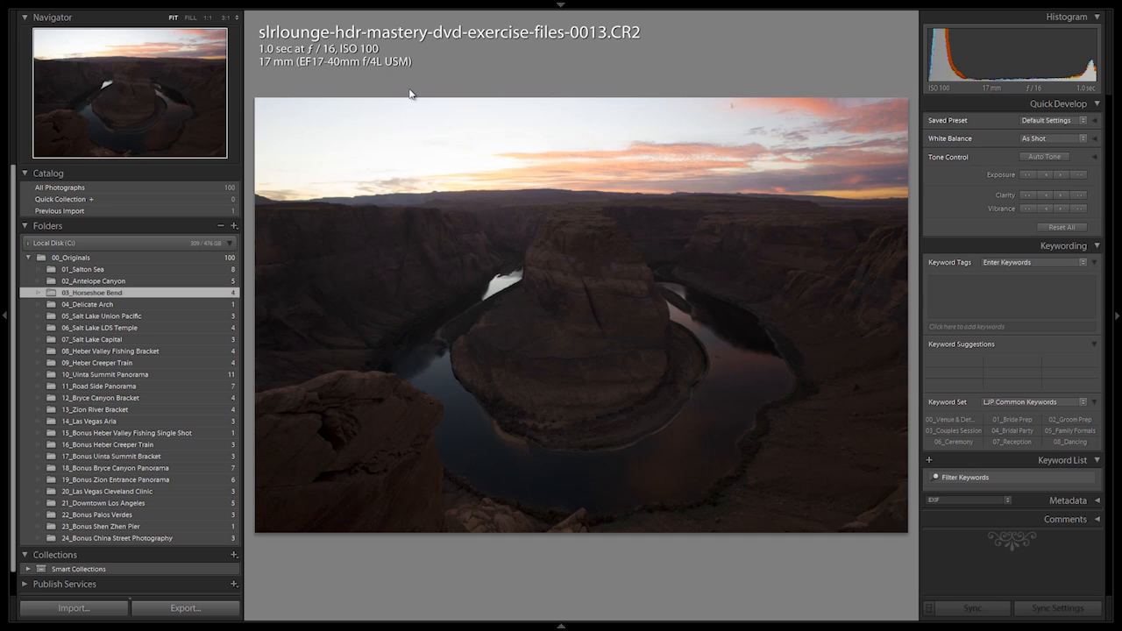
mouse_move(421, 89)
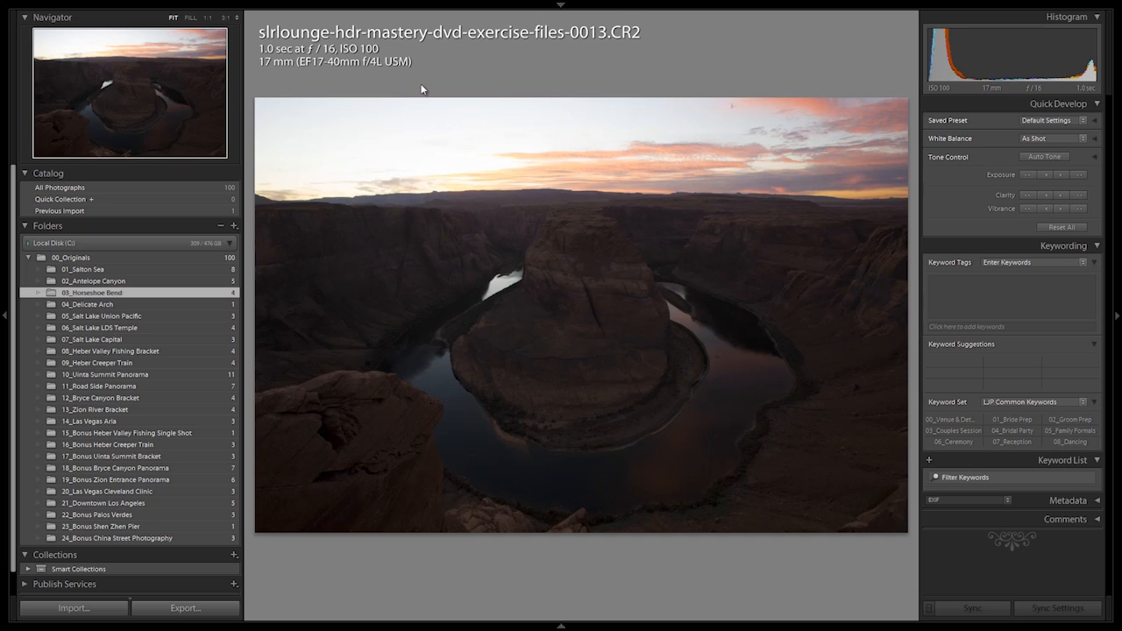
mouse_move(425, 68)
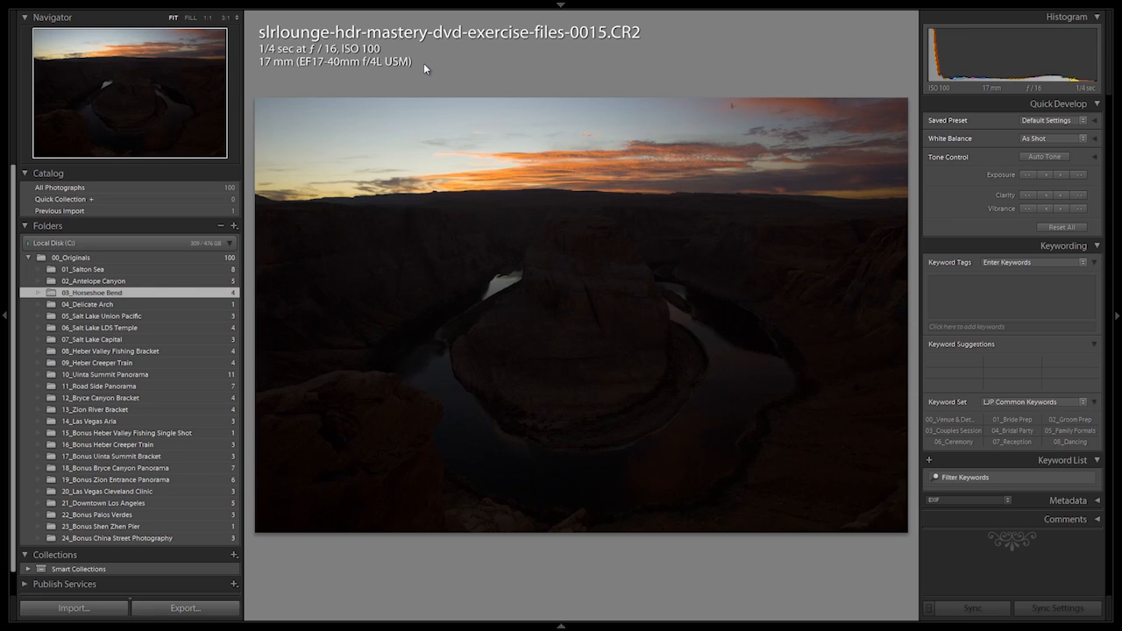
Advance to the 4-second f/16 exposure and zoom back out to Fit.
key("Right")
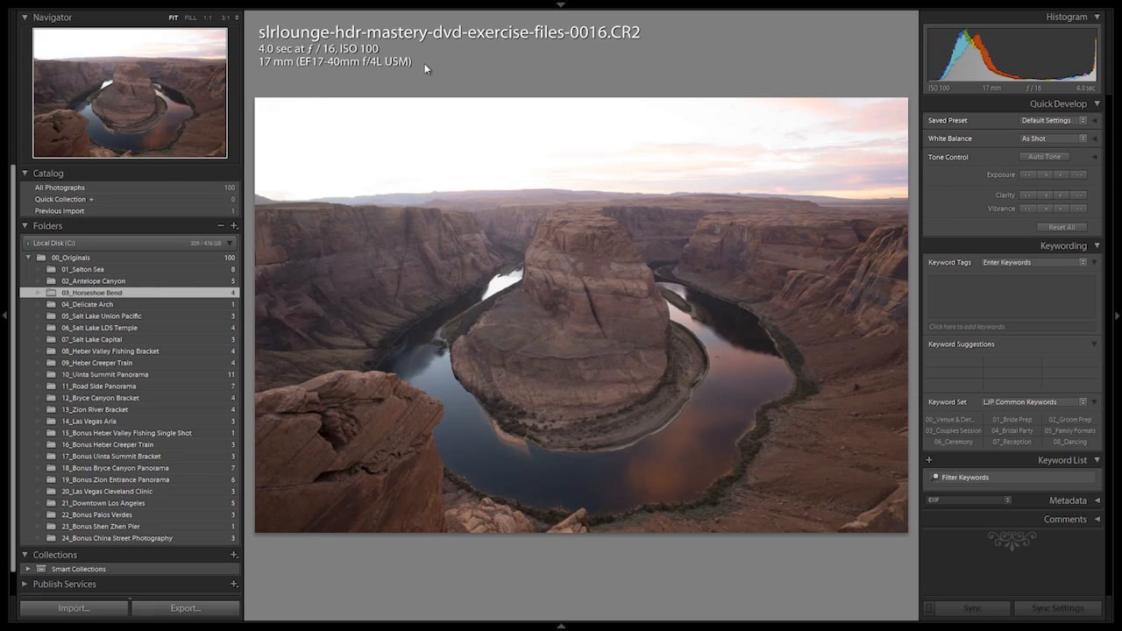
mouse_move(744, 384)
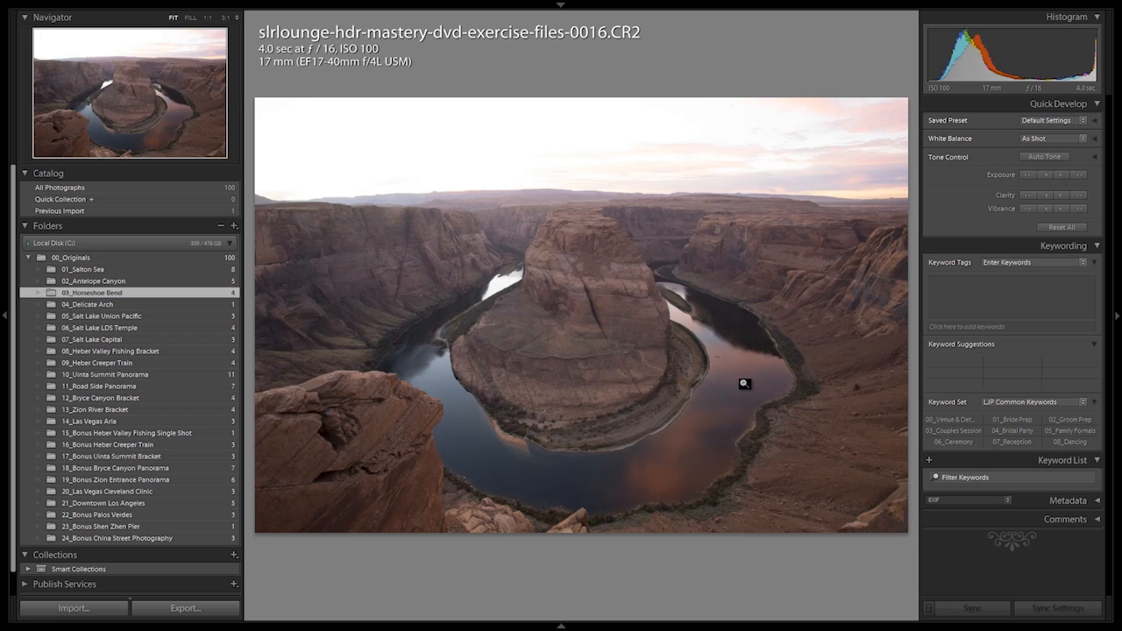
mouse_move(686, 344)
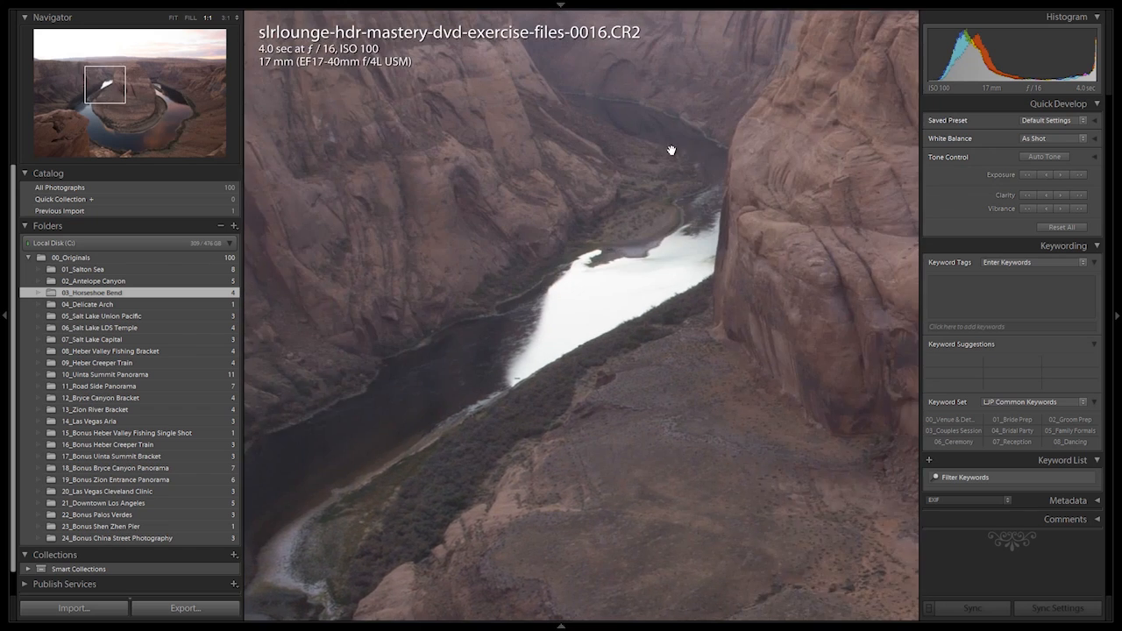
left_click(166, 17)
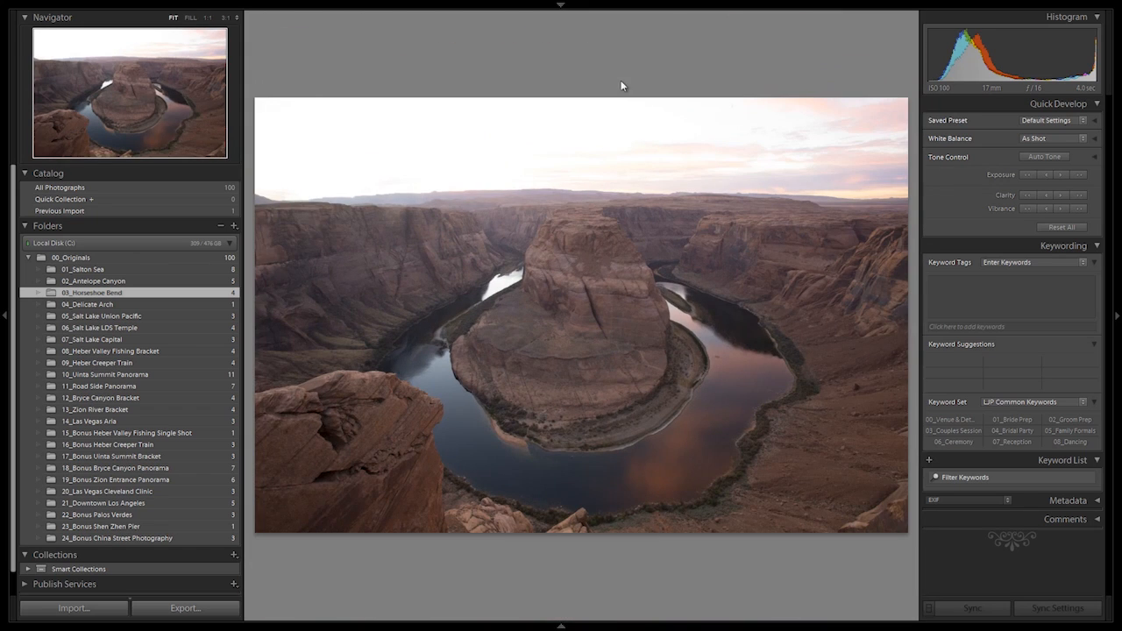
mouse_move(594, 49)
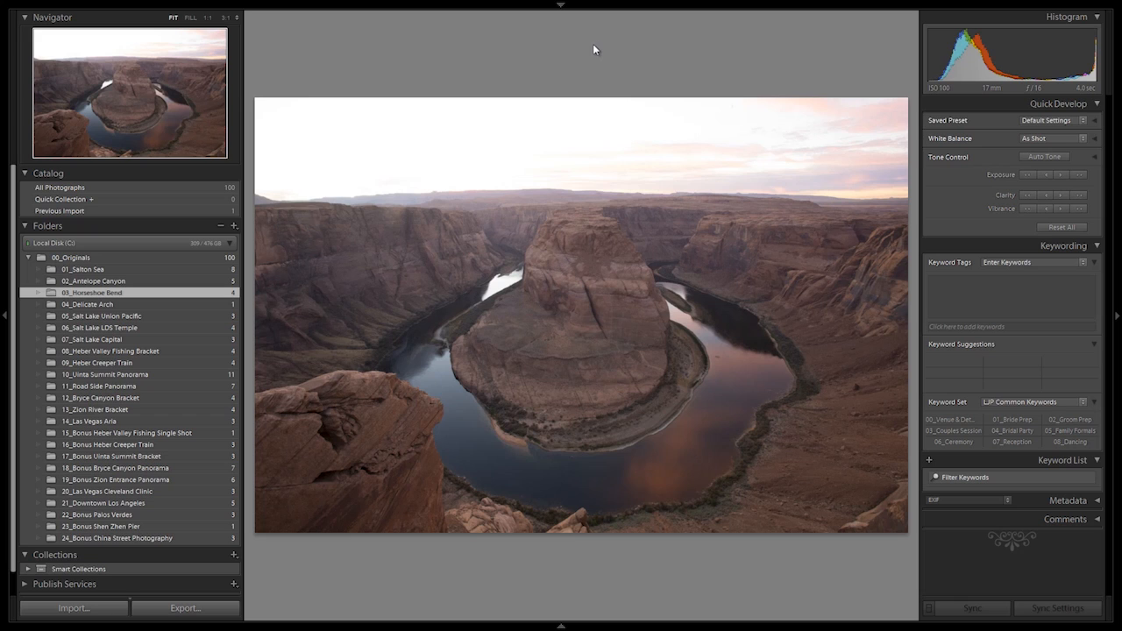
mouse_move(578, 70)
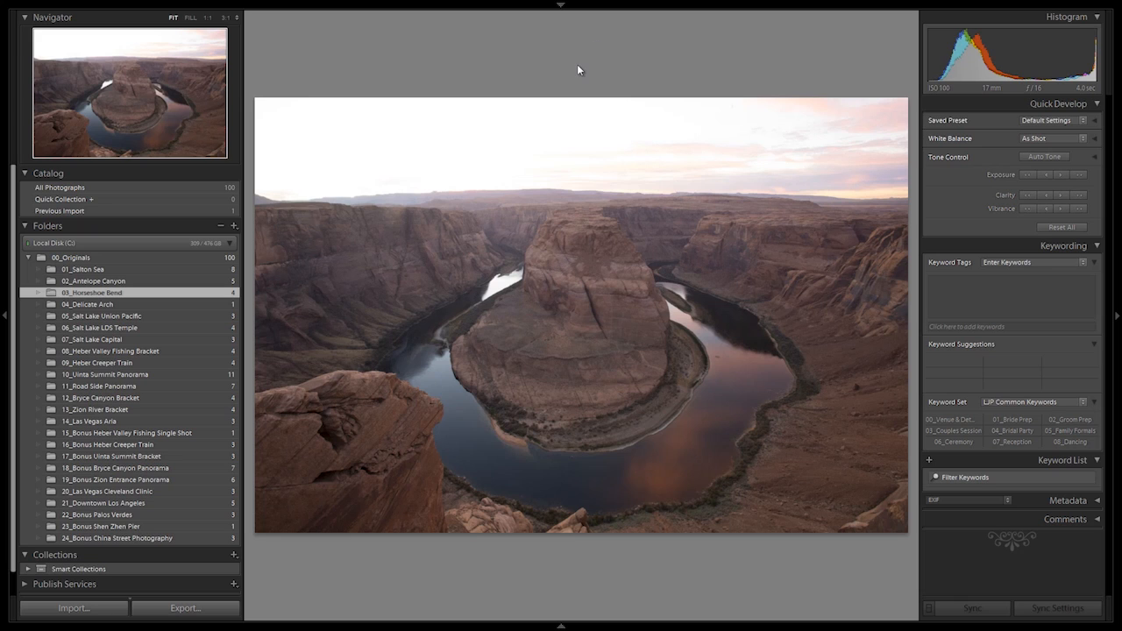
mouse_move(546, 162)
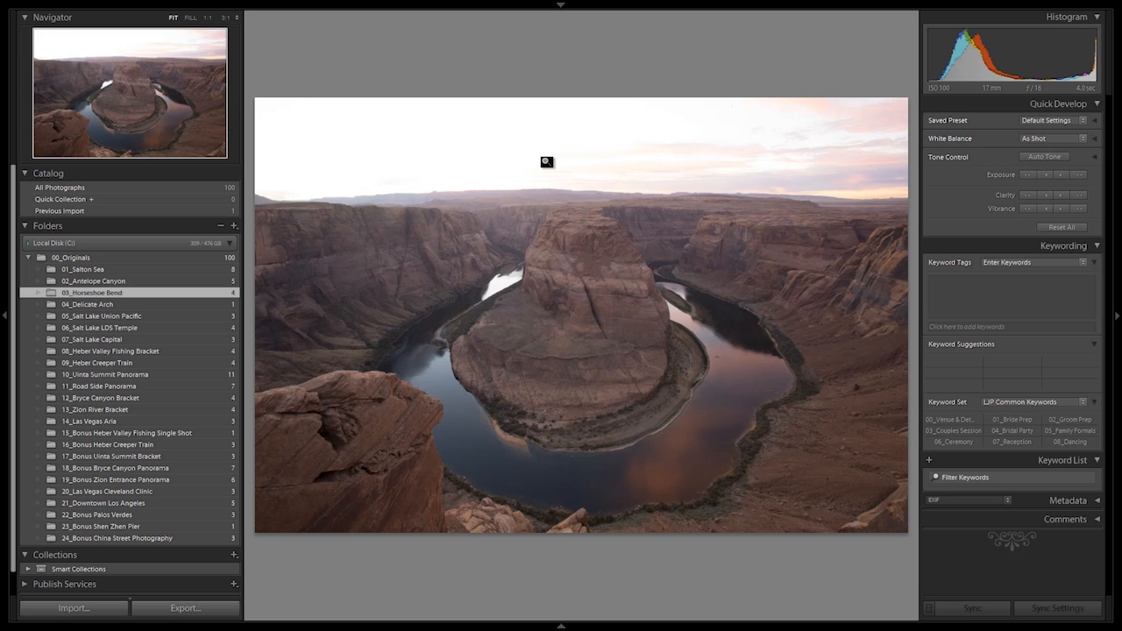
mouse_move(587, 80)
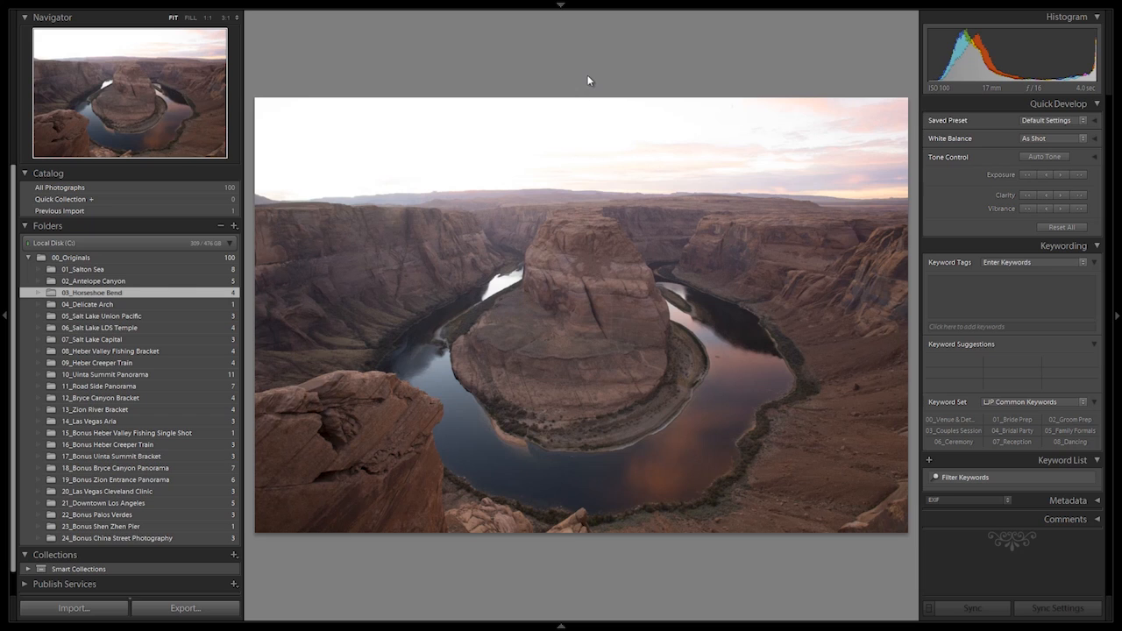